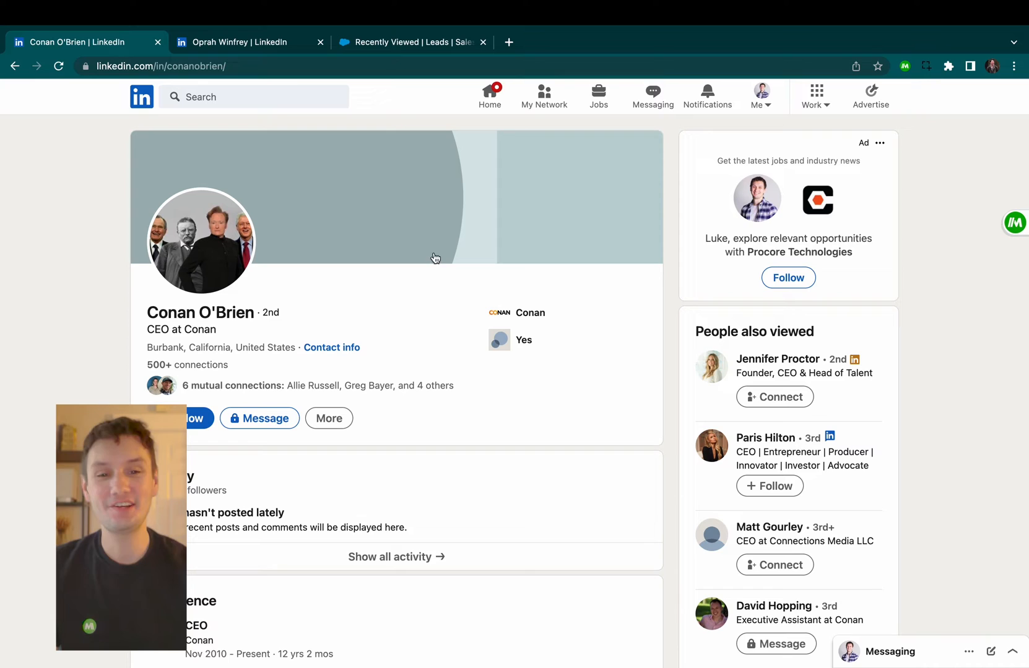
Capture Conan O'Brien's LinkedIn profile details as Magical variables and return to the Salesforce leads list
click(242, 42)
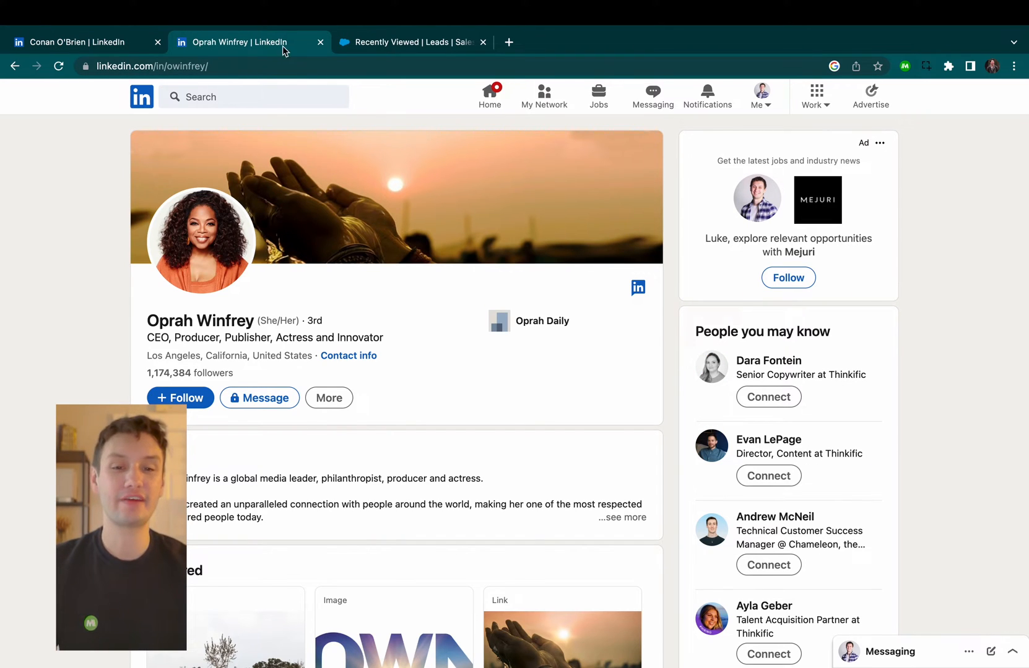
click(411, 42)
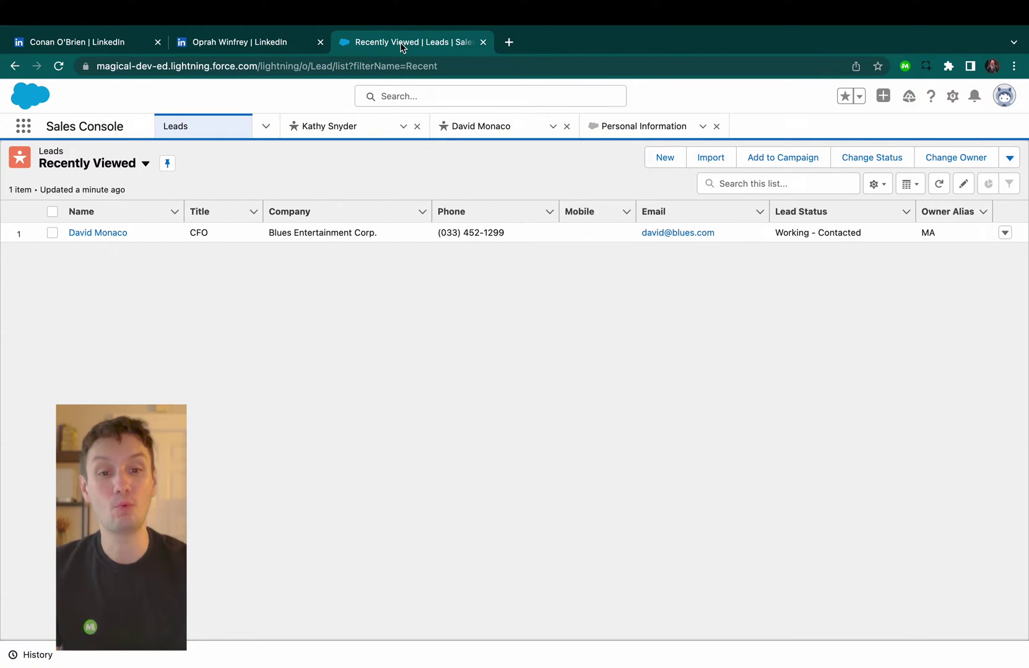
click(84, 42)
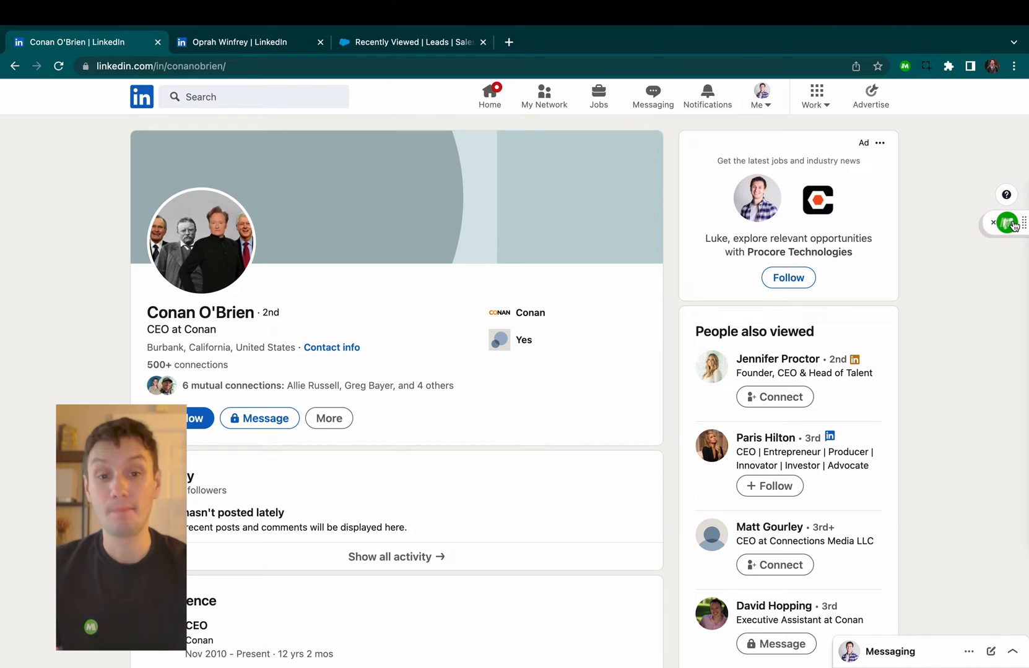
click(1010, 223)
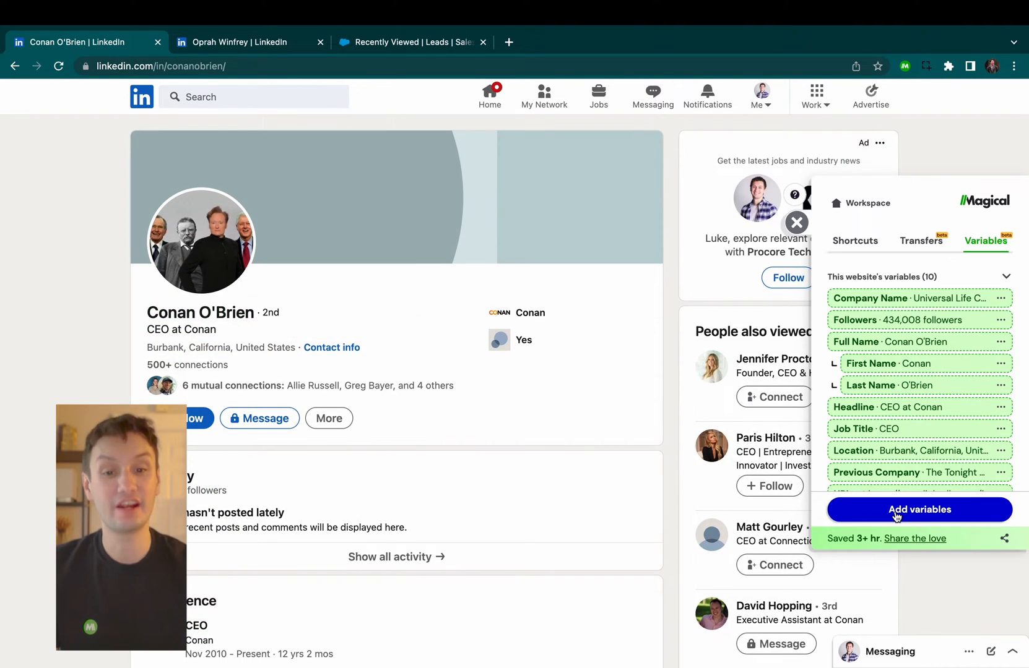
click(411, 42)
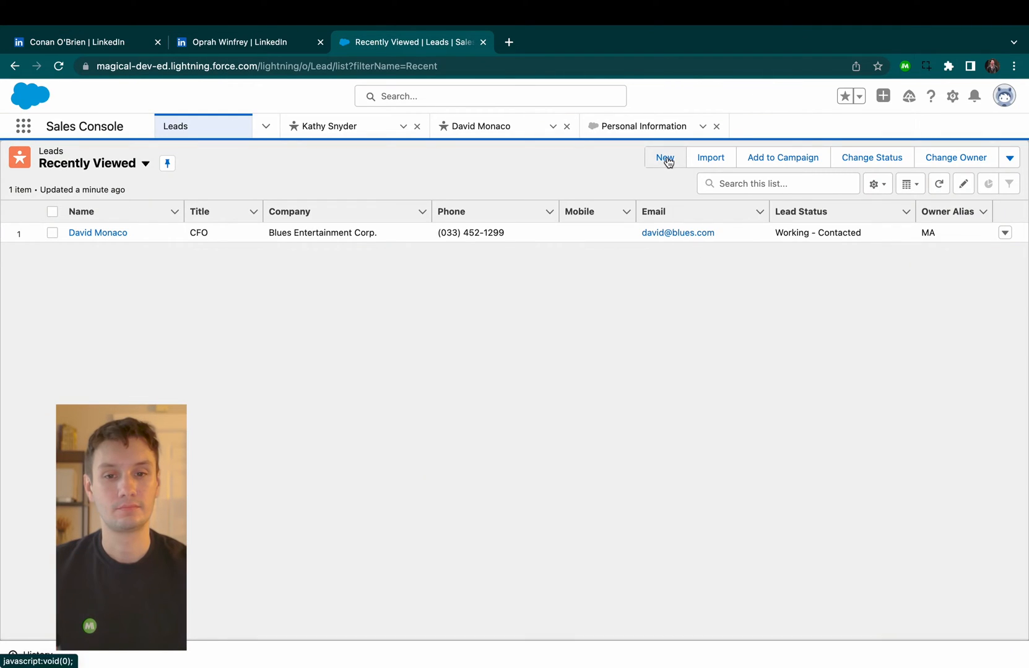
Create a new lead autofilled via '//' for Conan O'Brien, CEO at Universal Life Church, and save it
click(664, 158)
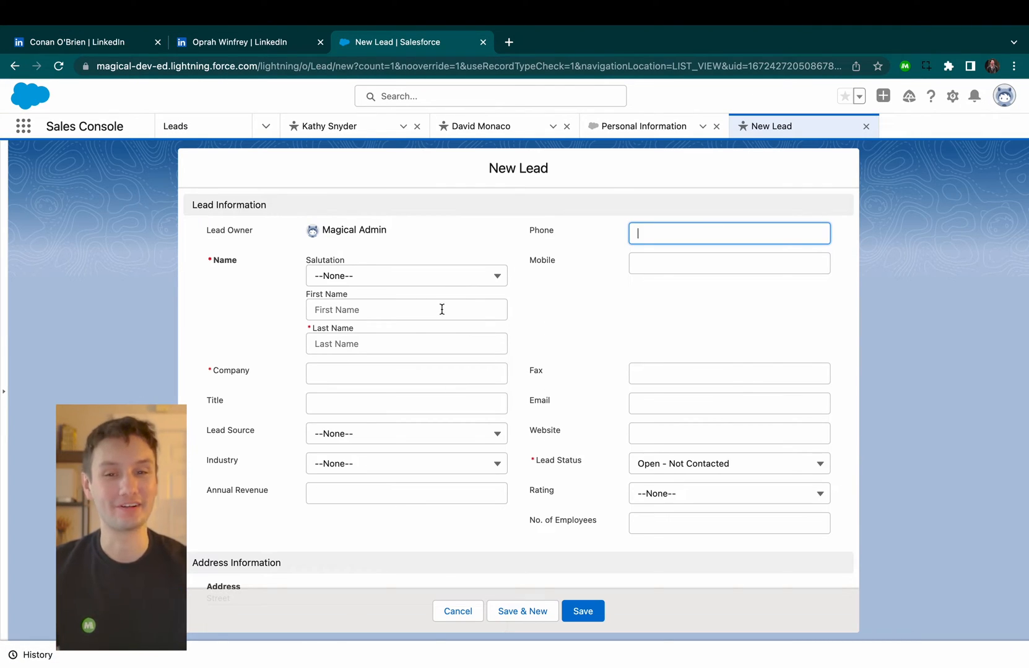
text(//)
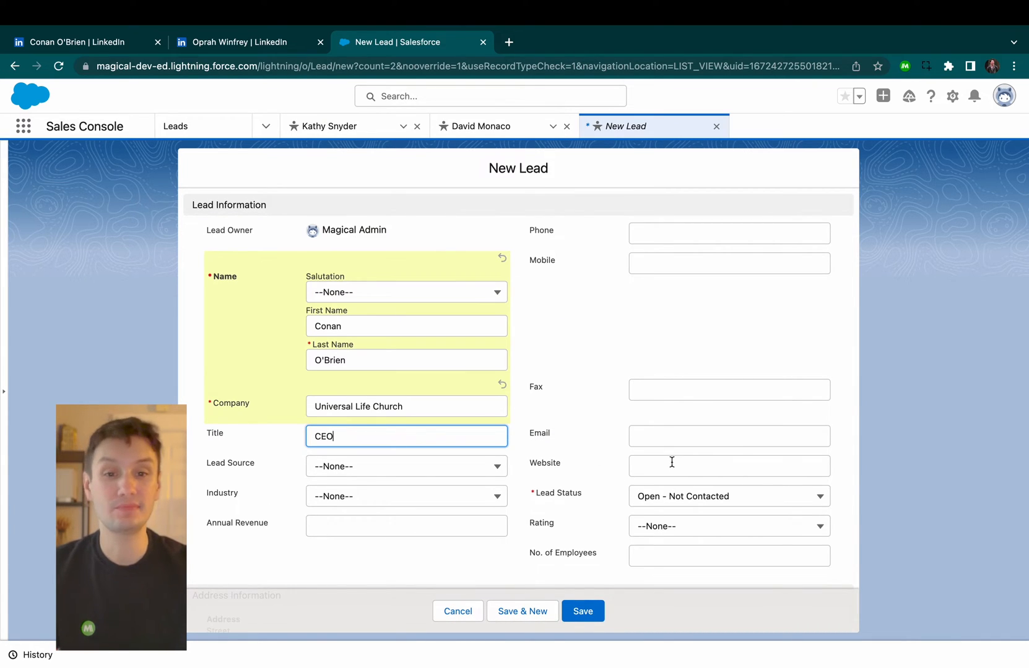
scroll(down, 3)
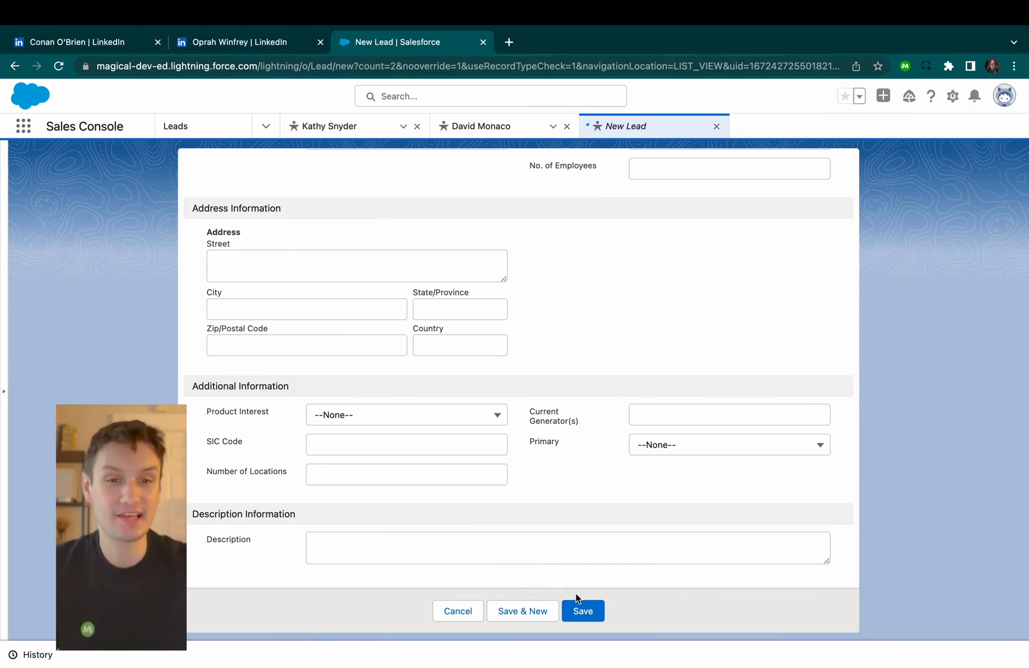
click(581, 611)
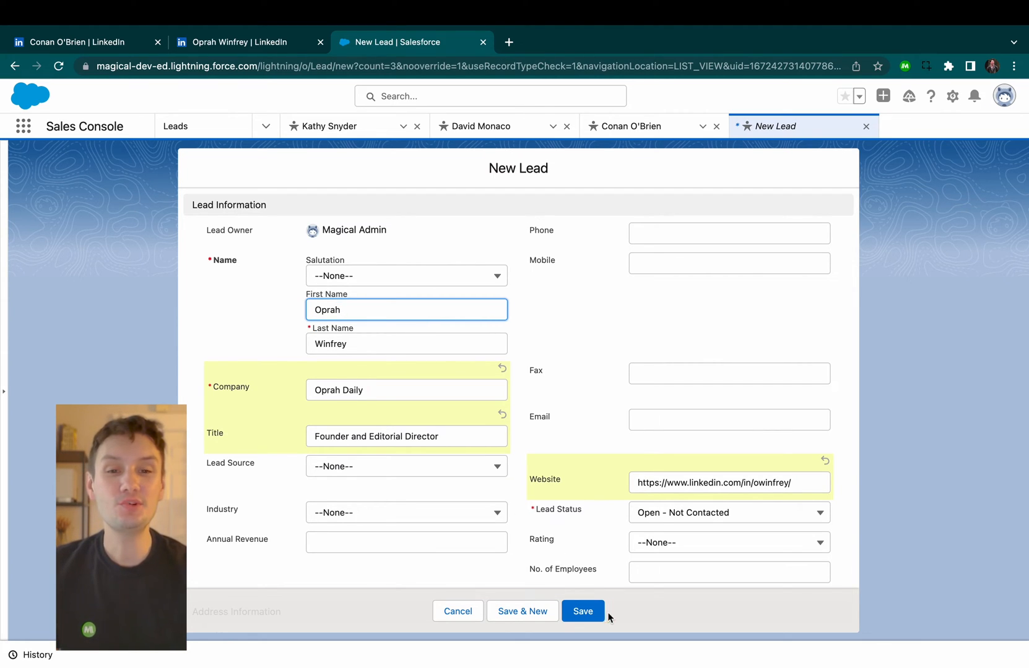
Save the autofilled Oprah Winfrey lead, Founder and Editorial Director at Oprah Daily
click(582, 610)
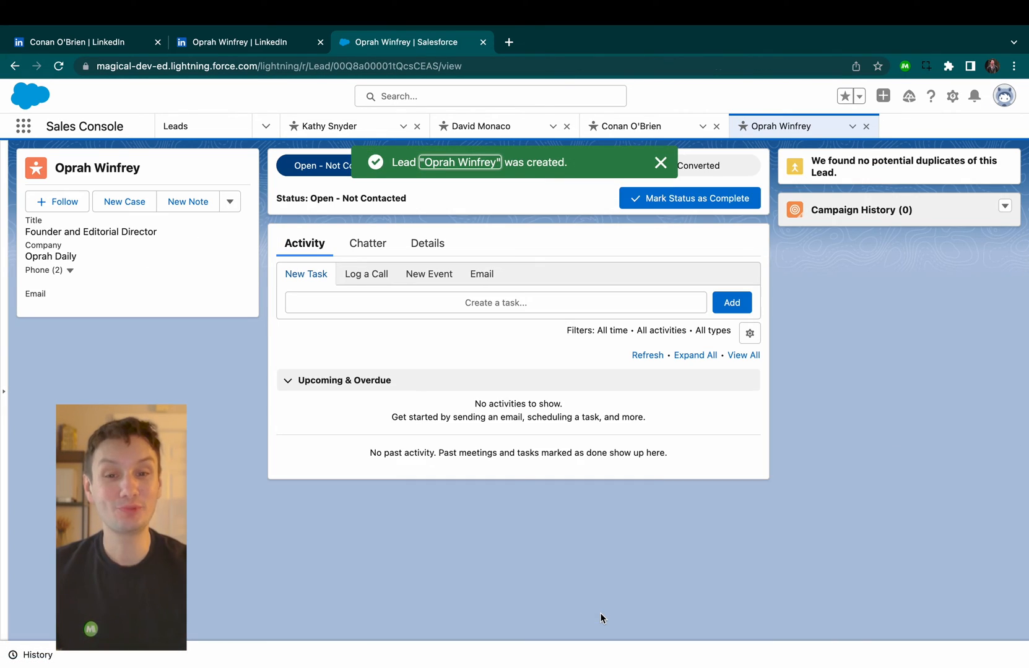